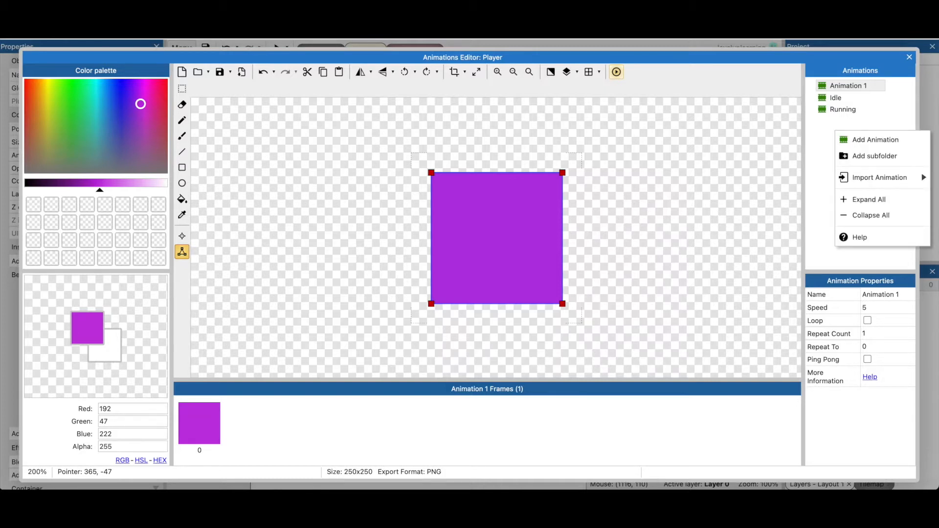
# - Import Jump (01) through Jump (16) from files as a new Player animation
pyautogui.click(850, 86)
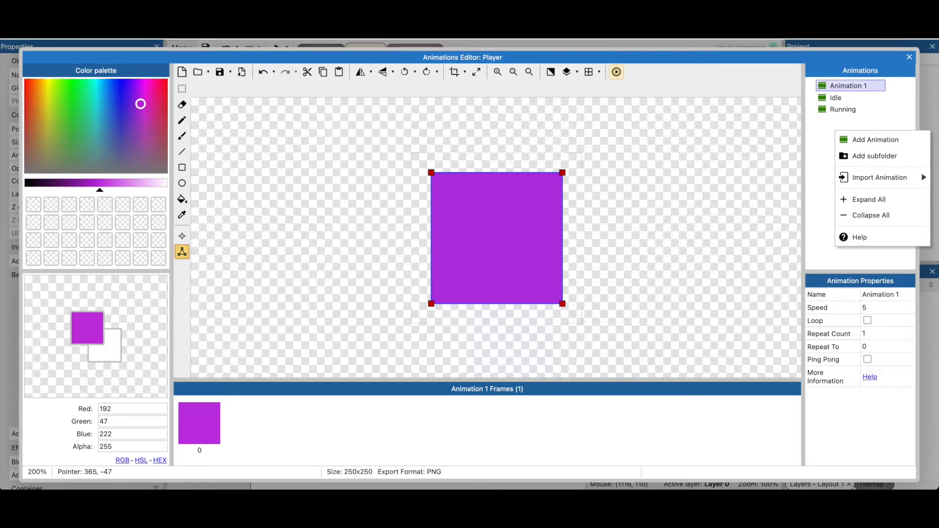
pyautogui.moveTo(878, 177)
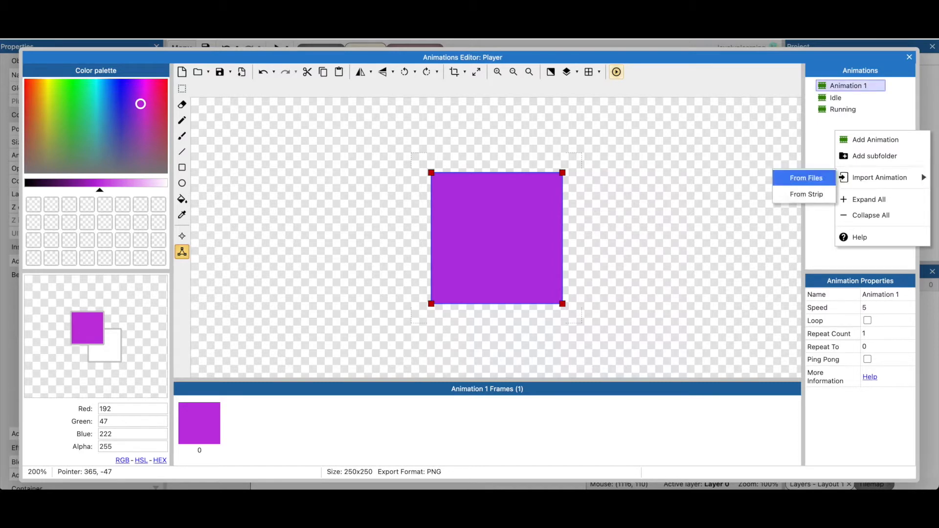
pyautogui.click(806, 178)
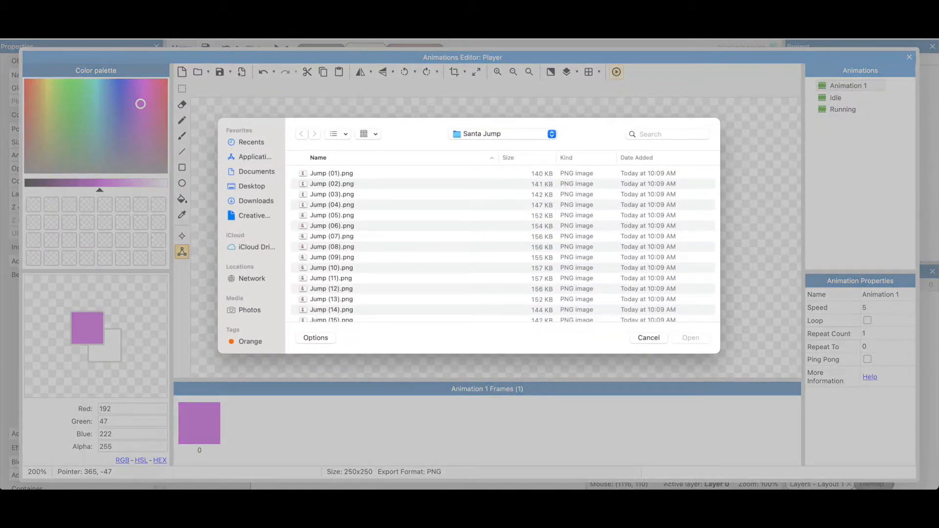
pyautogui.click(331, 173)
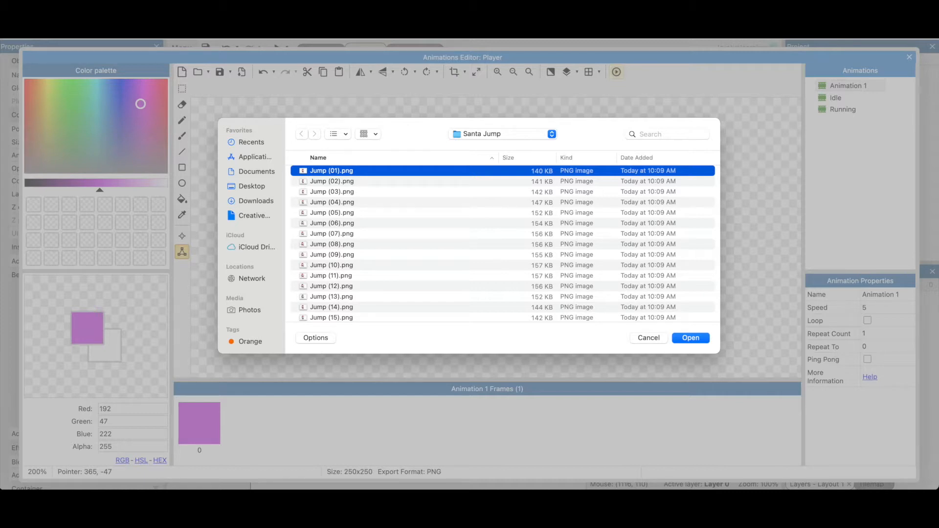
pyautogui.scroll(-3)
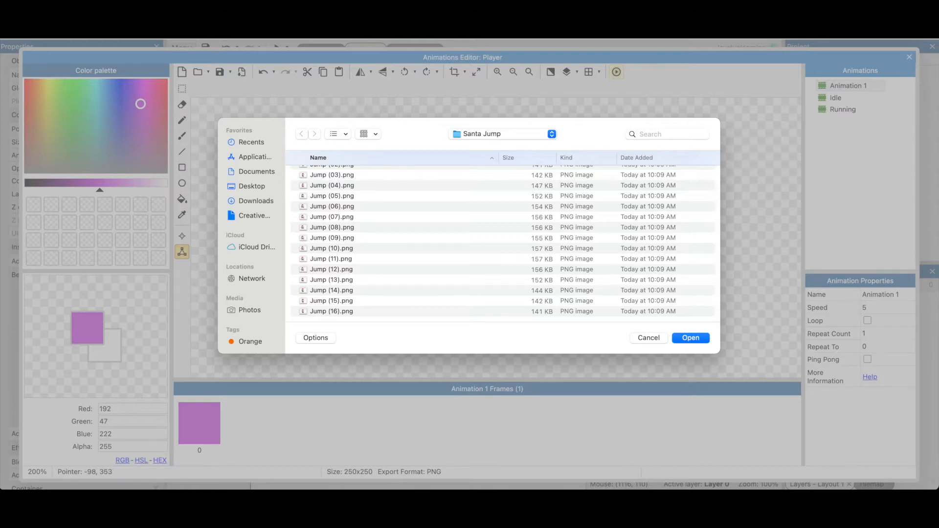
pyautogui.click(331, 173)
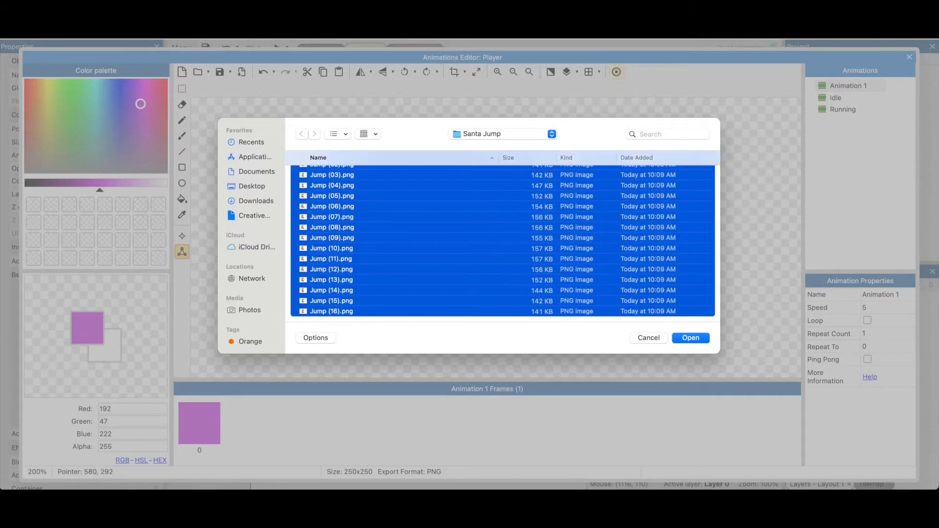
pyautogui.click(691, 337)
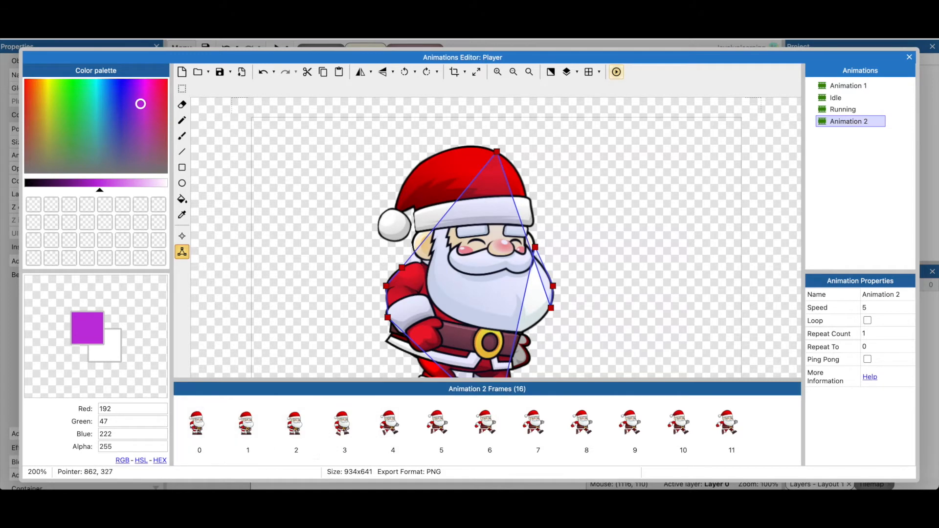
# - Rename Animation 2 to Jumping and set its speed to 15
pyautogui.rightClick(850, 121)
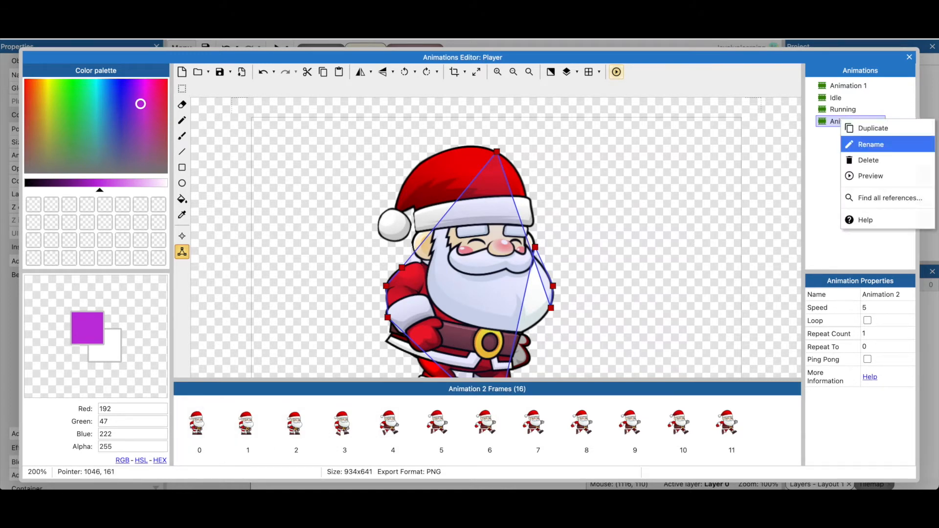
pyautogui.click(871, 145)
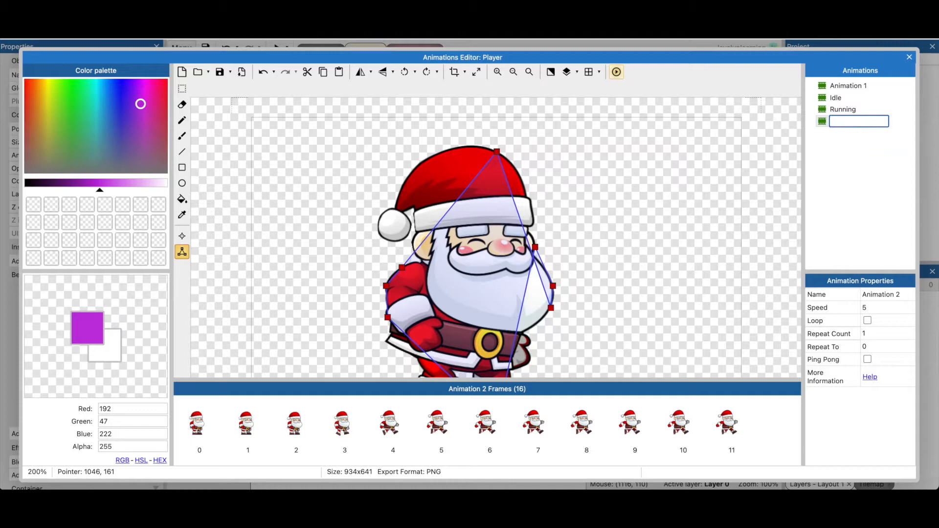
pyautogui.write('Jumping')
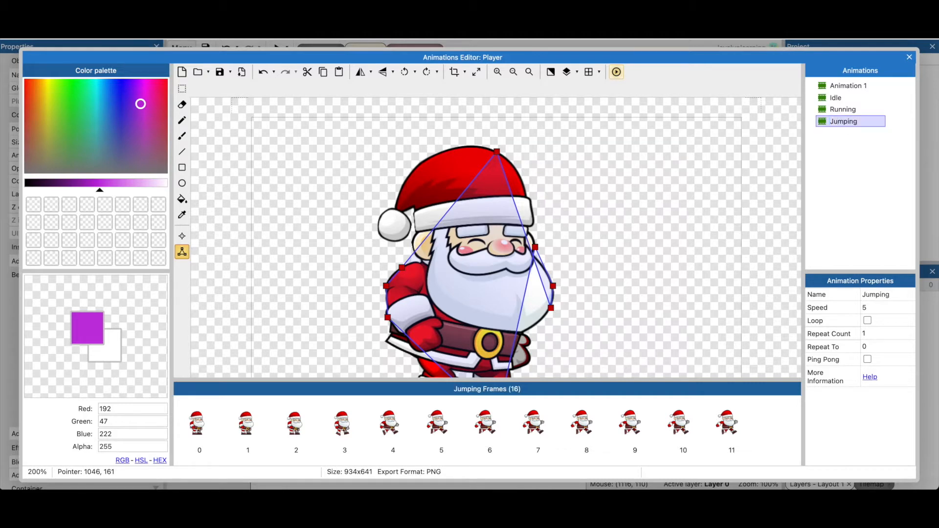
pyautogui.click(616, 72)
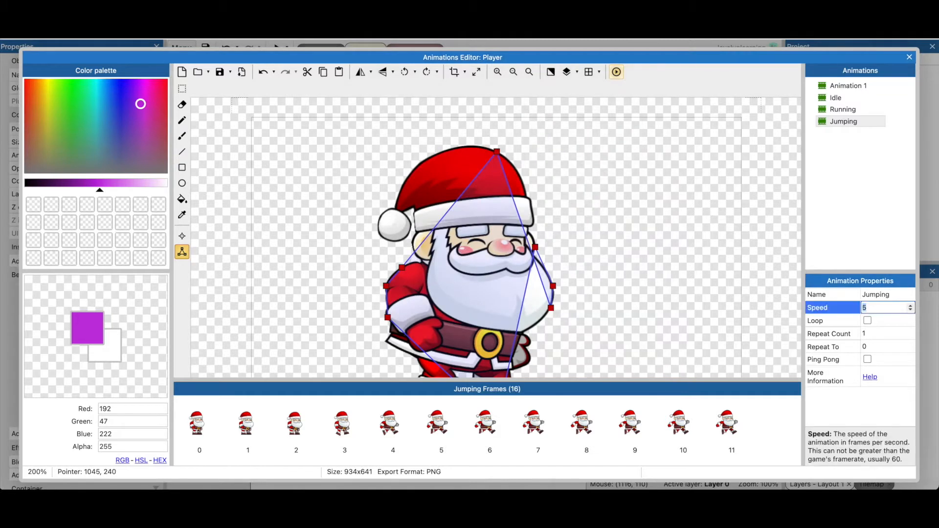
pyautogui.write('15')
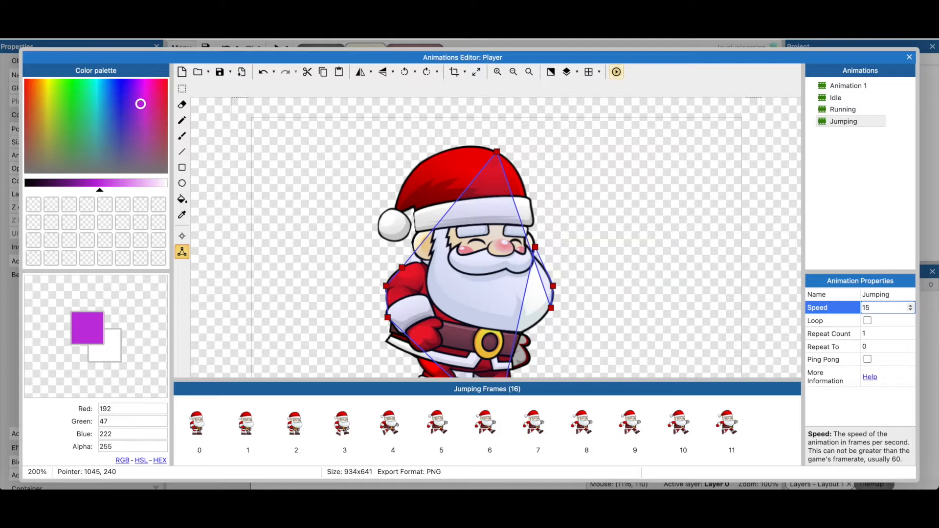
pyautogui.click(884, 307)
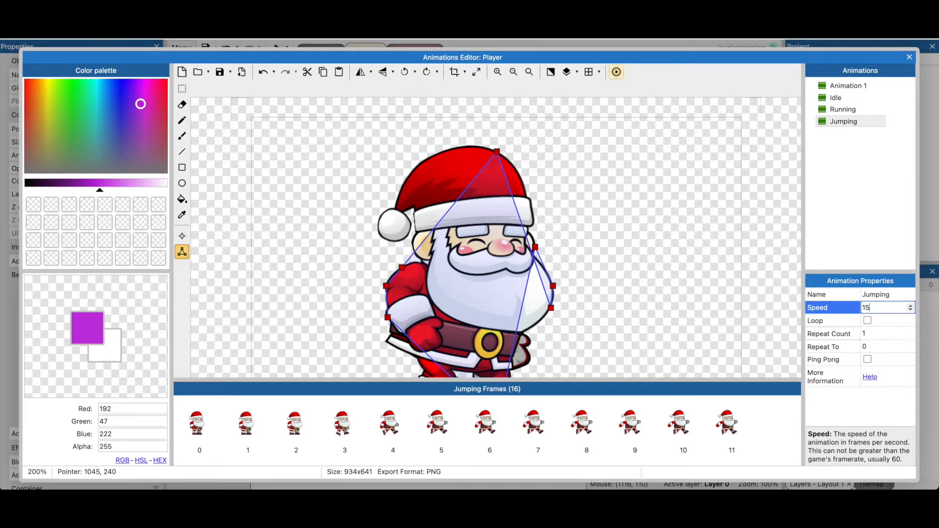
pyautogui.click(843, 122)
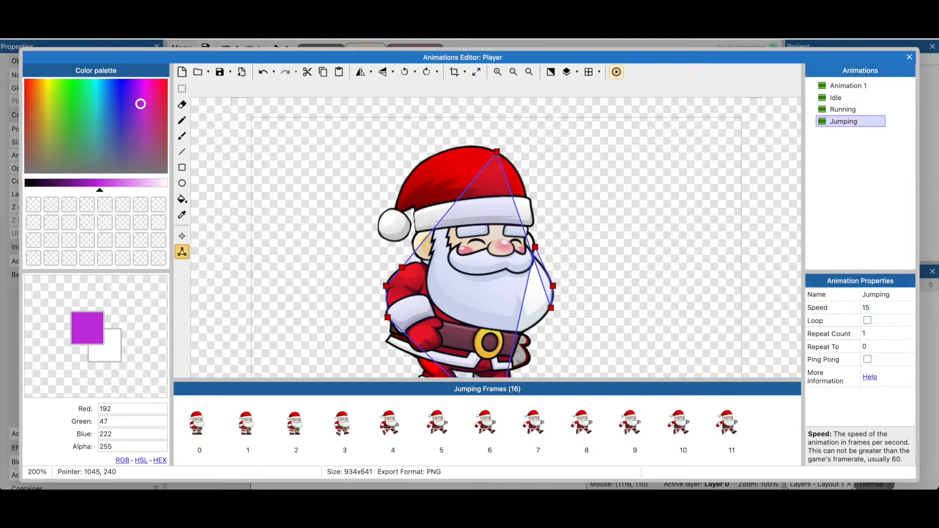
# - Preview the Jumping animation, then close the Player's animation editor
pyautogui.click(616, 72)
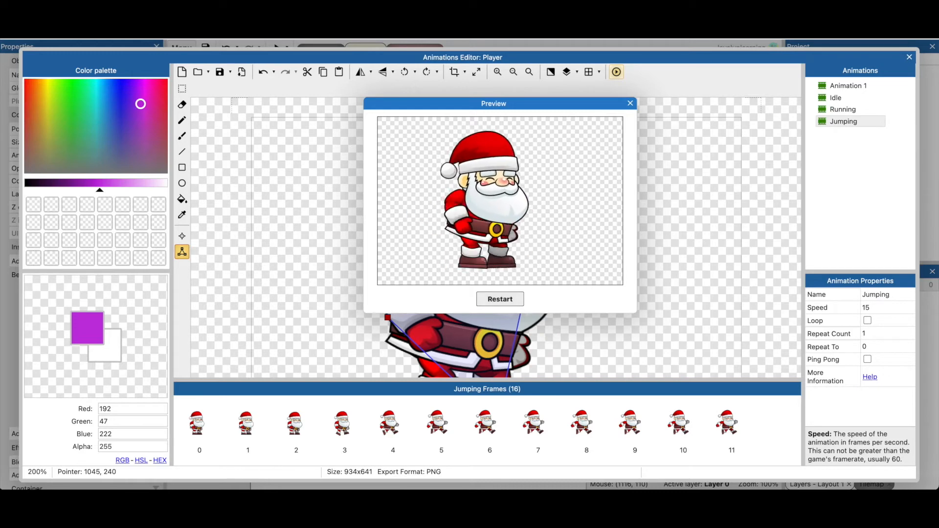
pyautogui.click(630, 104)
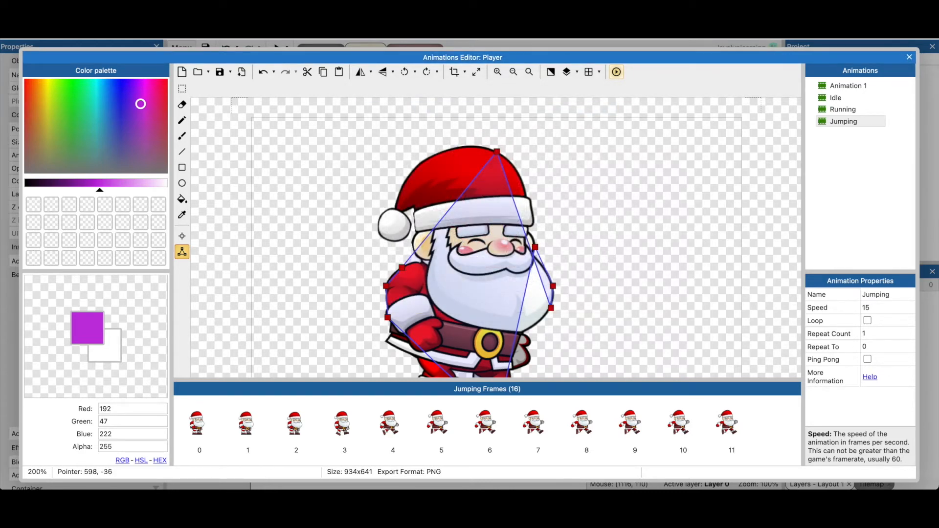
pyautogui.click(908, 57)
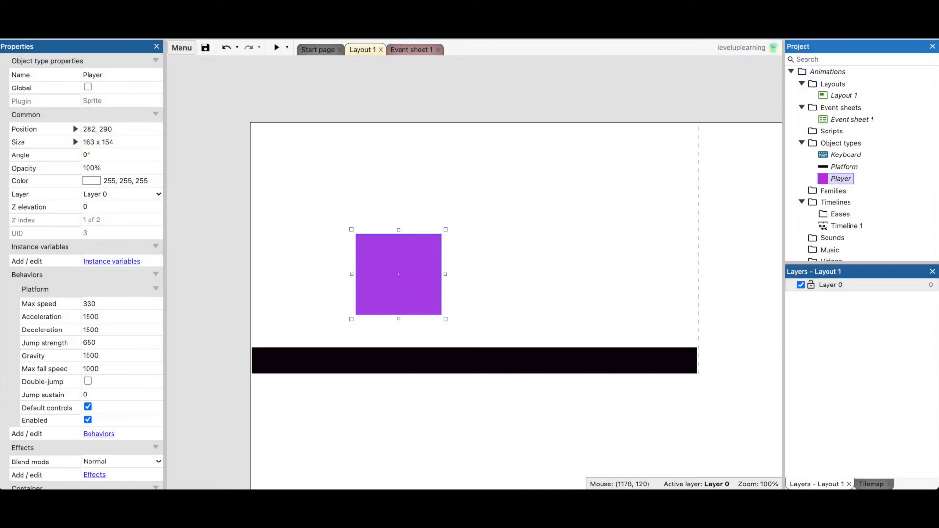
# - In the event sheet, change event 5's key-down condition to Space
pyautogui.click(411, 49)
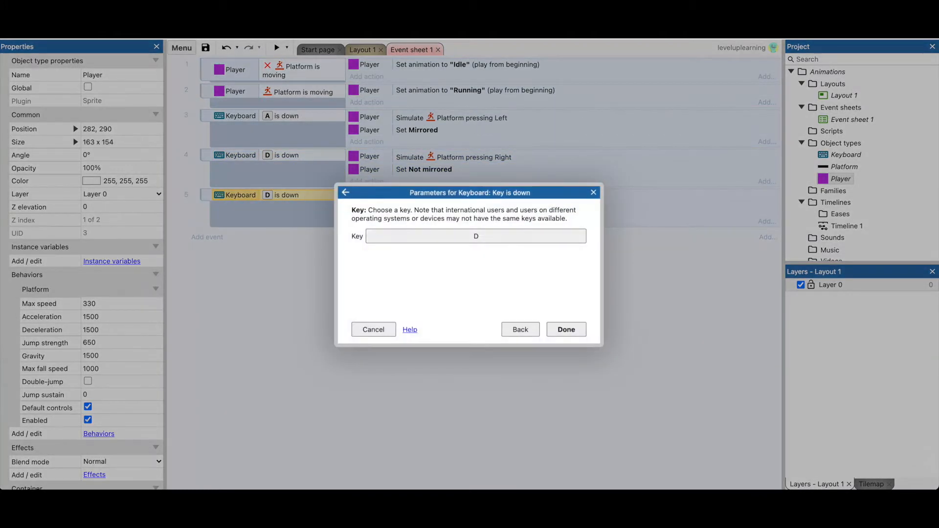
pyautogui.click(477, 236)
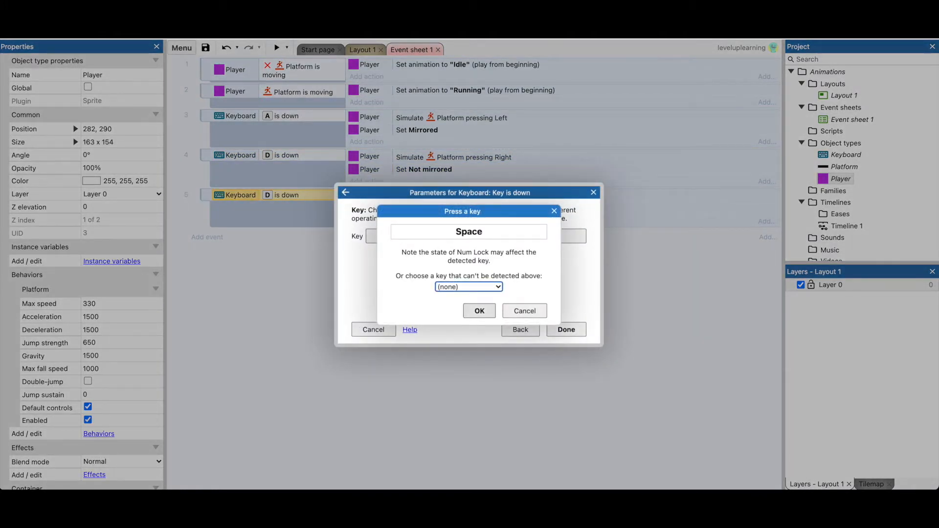
pyautogui.click(479, 312)
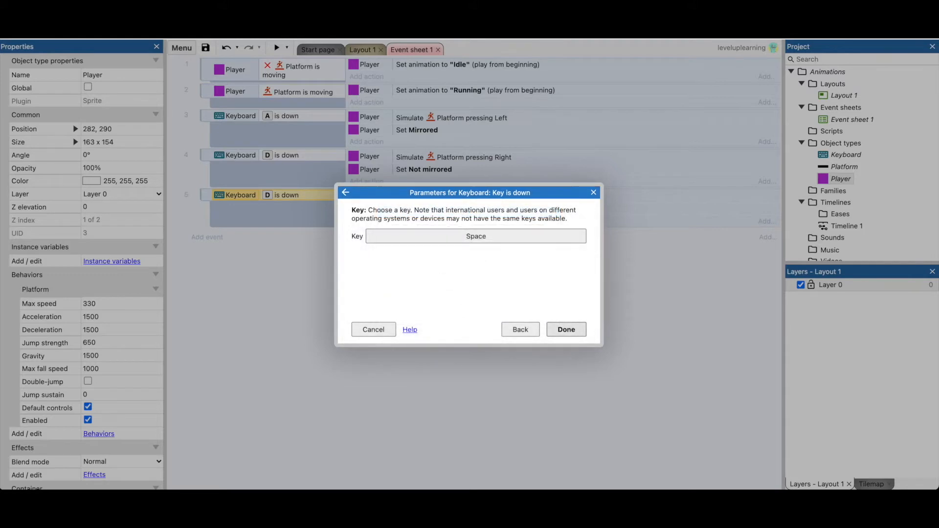
pyautogui.click(565, 330)
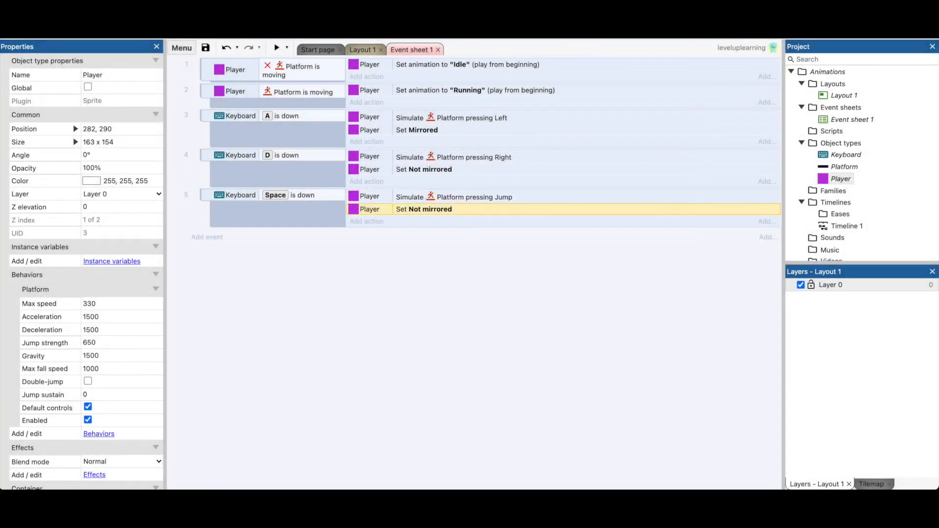
# - Replace Set mirrored with Set animation "Jumping" from beginning, then preview the game
pyautogui.doubleClick(431, 209)
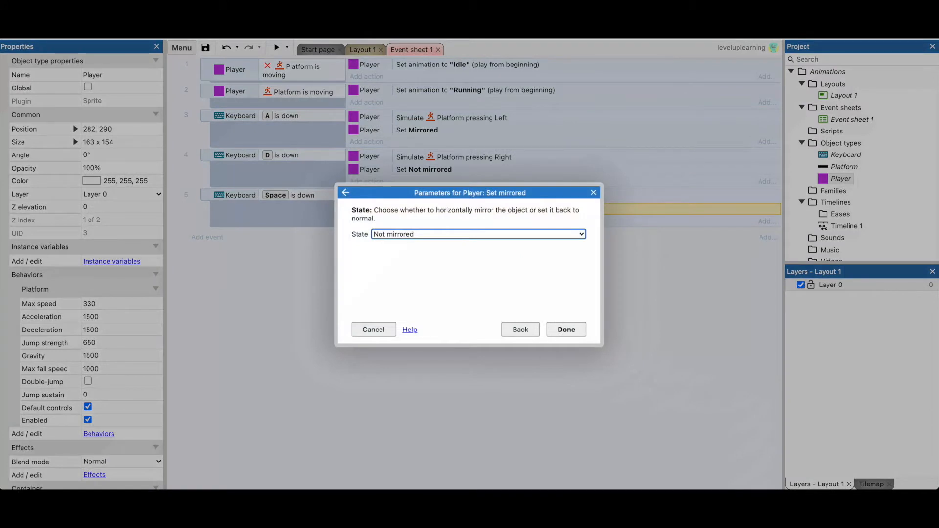
pyautogui.click(521, 329)
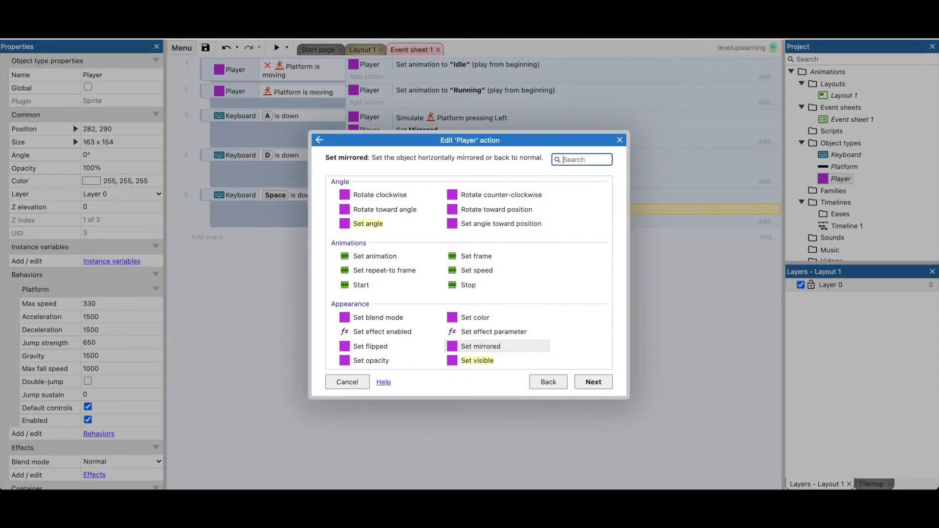
pyautogui.write('set')
pyautogui.write('"Jumping"')
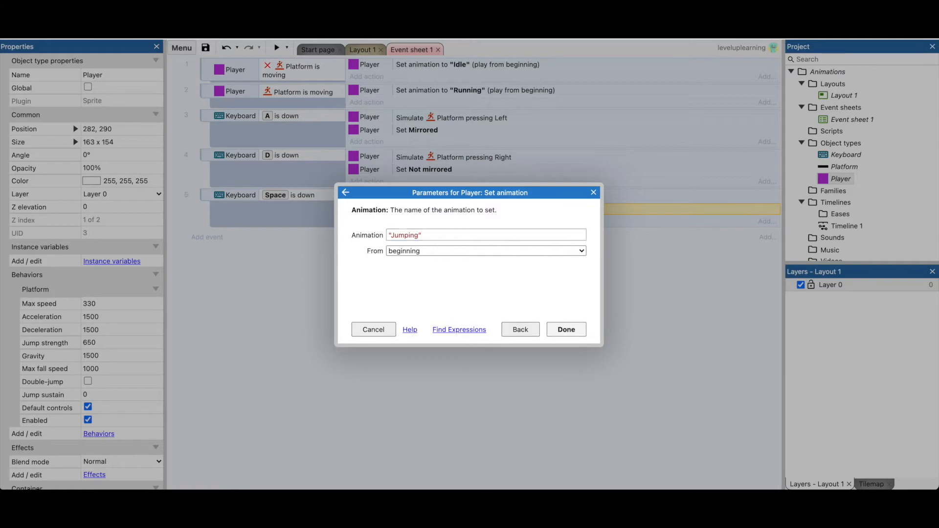
pyautogui.click(565, 329)
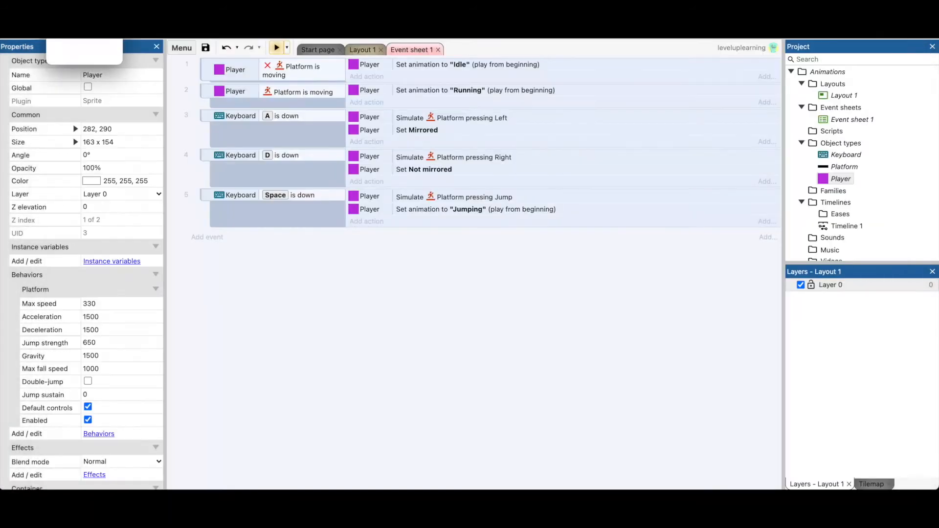
pyautogui.click(276, 47)
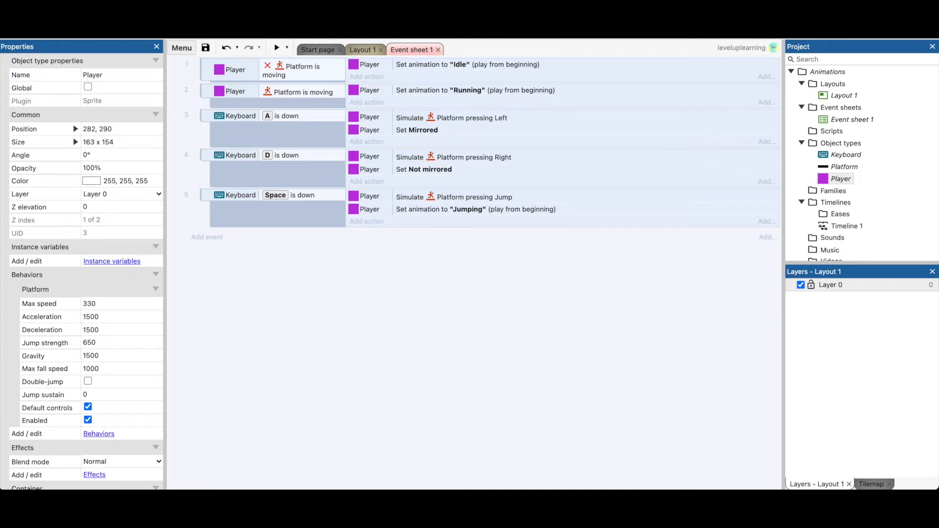
# - Add a Player Platform Is jumping condition to event 2 and invert it
pyautogui.rightClick(302, 91)
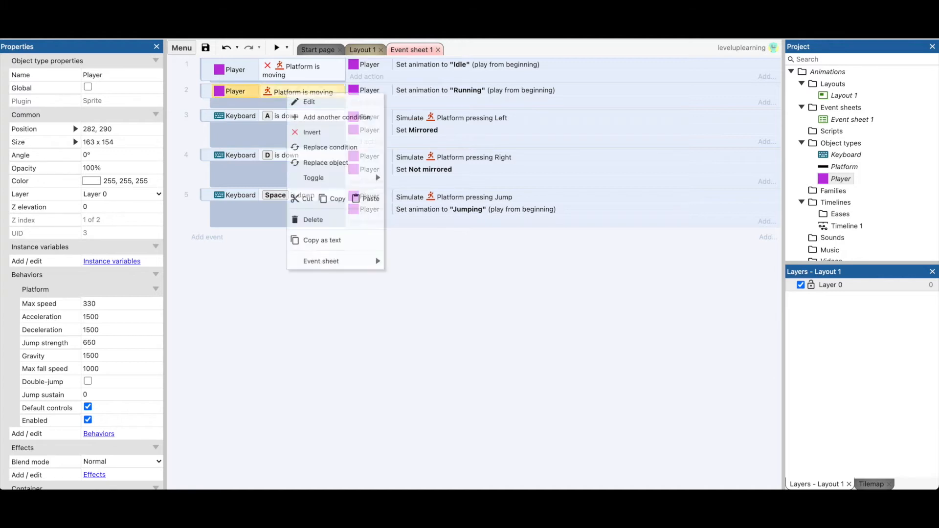
pyautogui.click(340, 118)
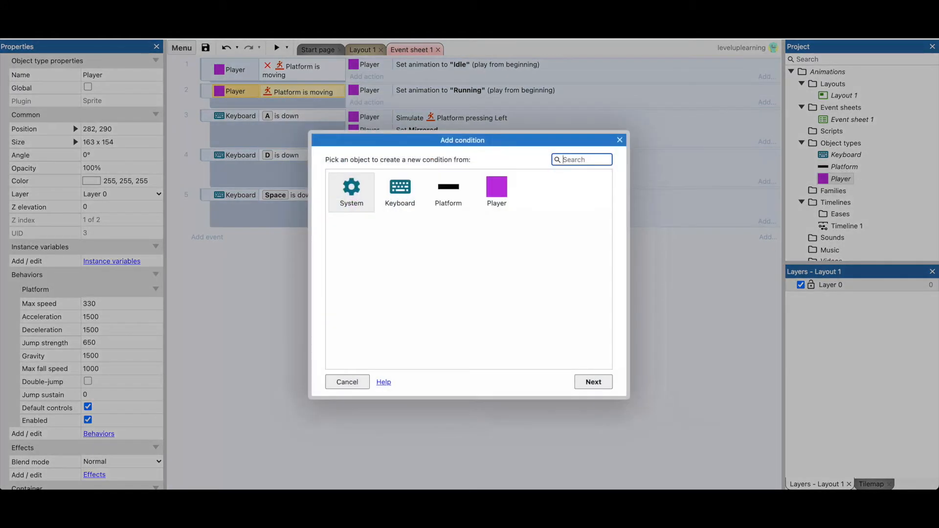
pyautogui.click(496, 192)
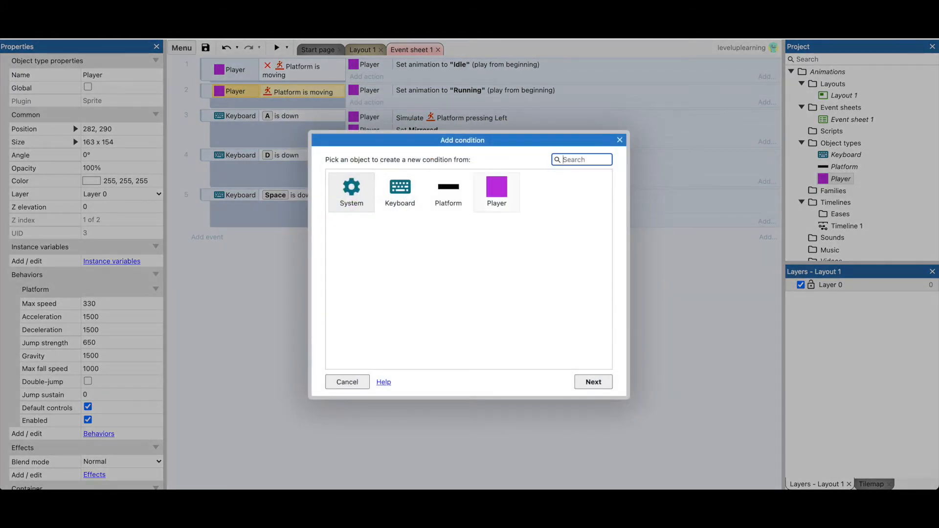
pyautogui.click(497, 192)
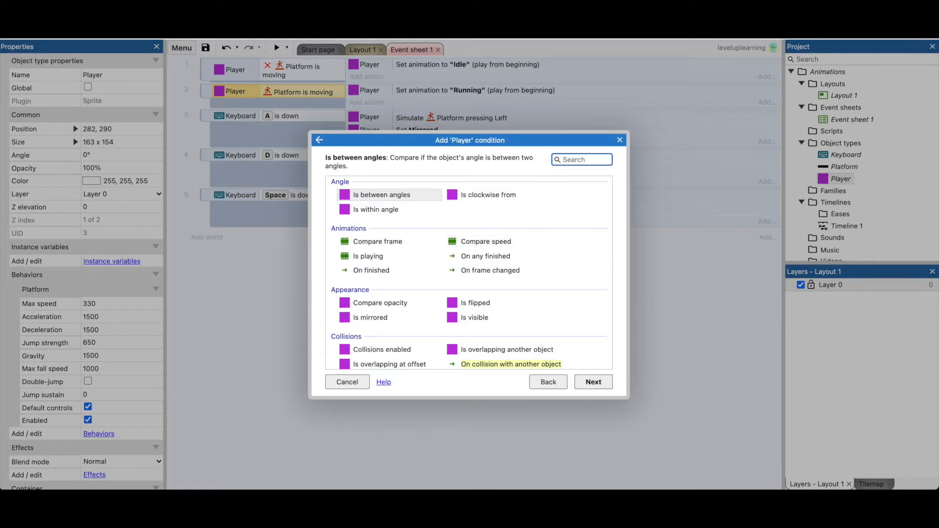
pyautogui.write('f')
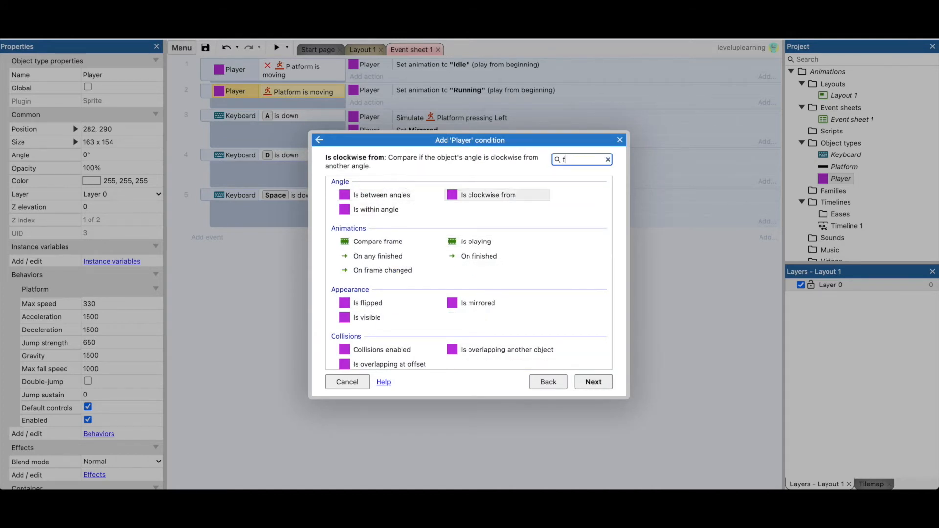
pyautogui.write('jump')
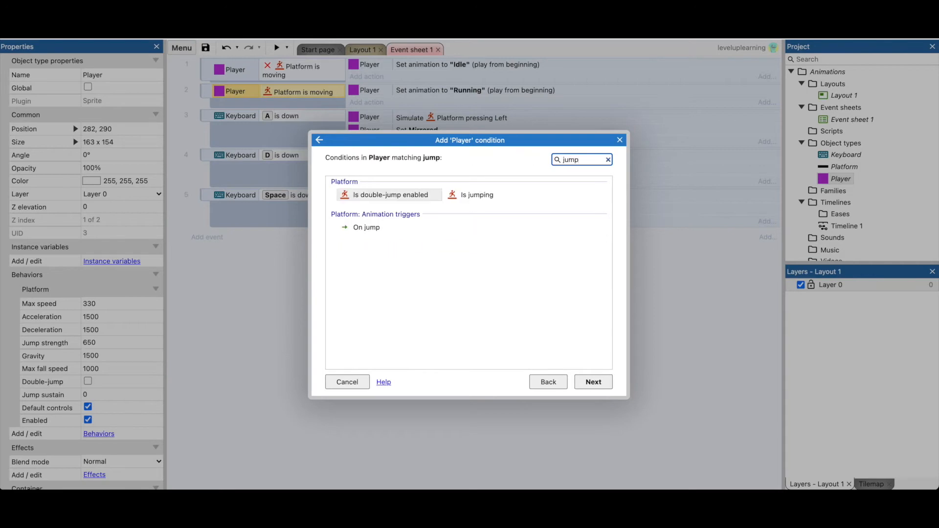
pyautogui.click(477, 195)
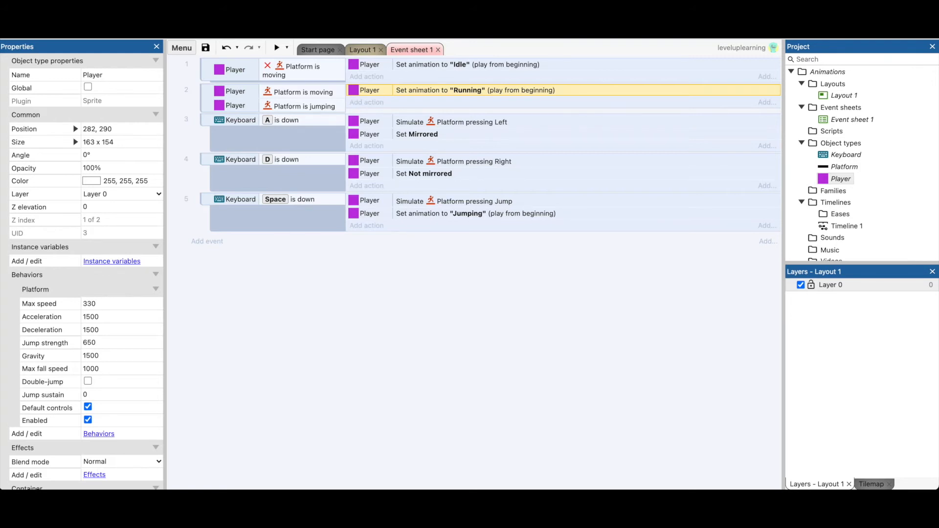
pyautogui.rightClick(302, 106)
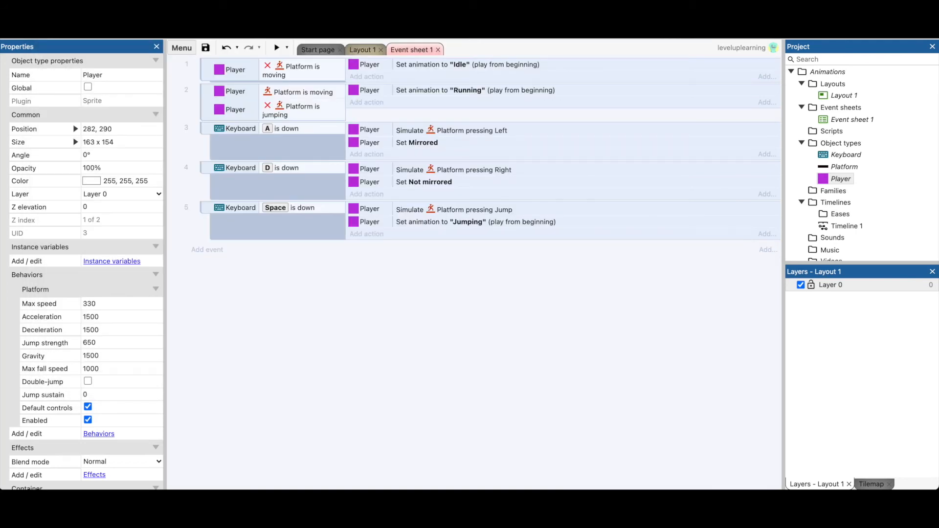
# - Add an inverted Player Is falling condition to event 2 and preview the game
pyautogui.rightClick(296, 109)
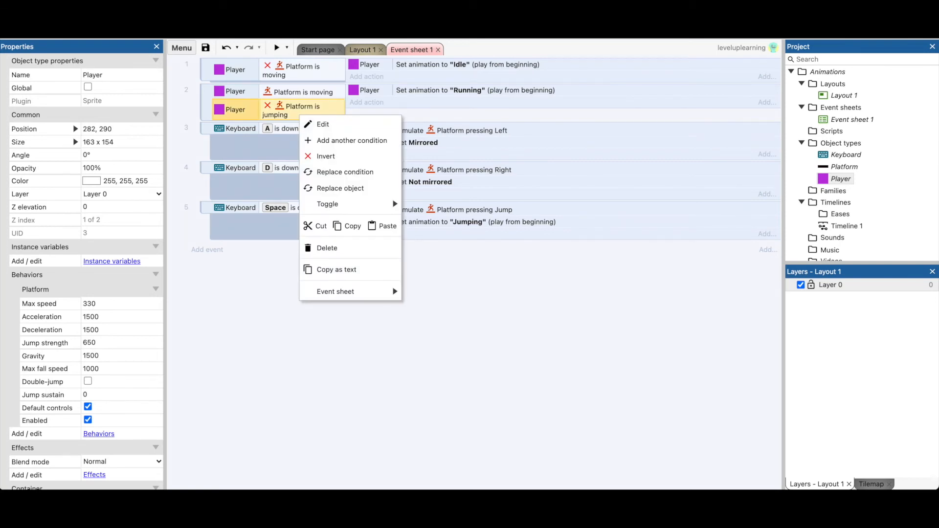
pyautogui.click(352, 141)
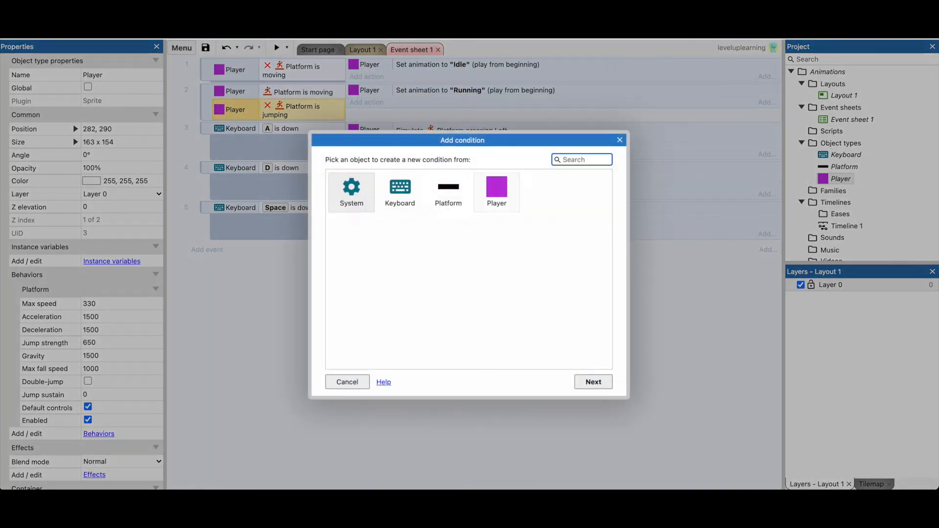
pyautogui.click(496, 192)
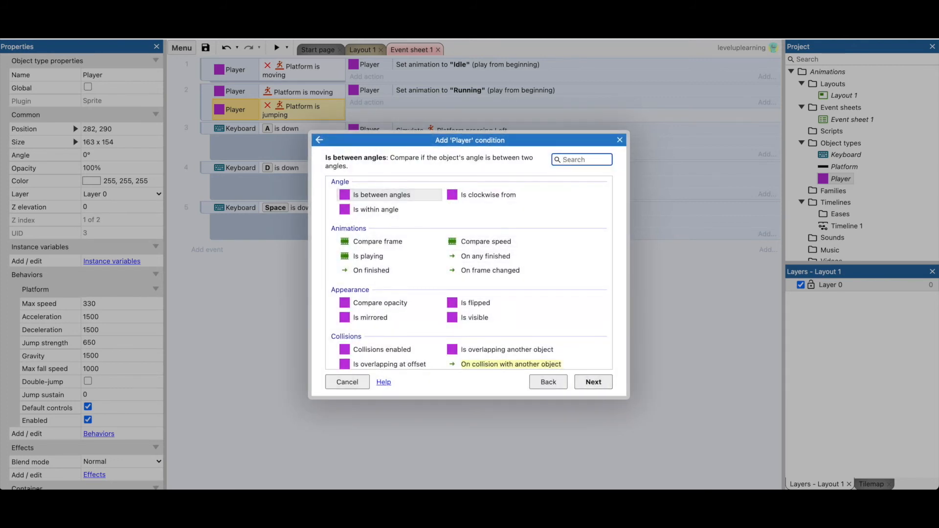
pyautogui.write('fal')
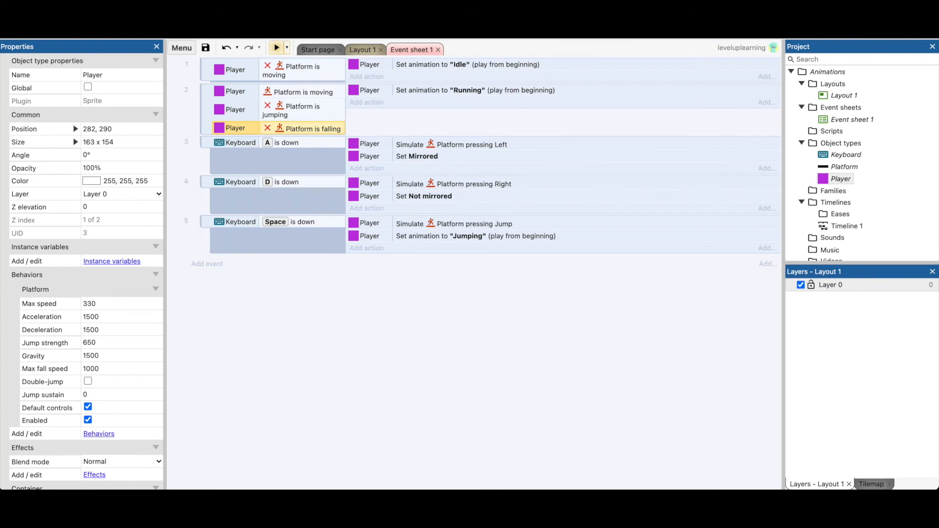
pyautogui.click(276, 47)
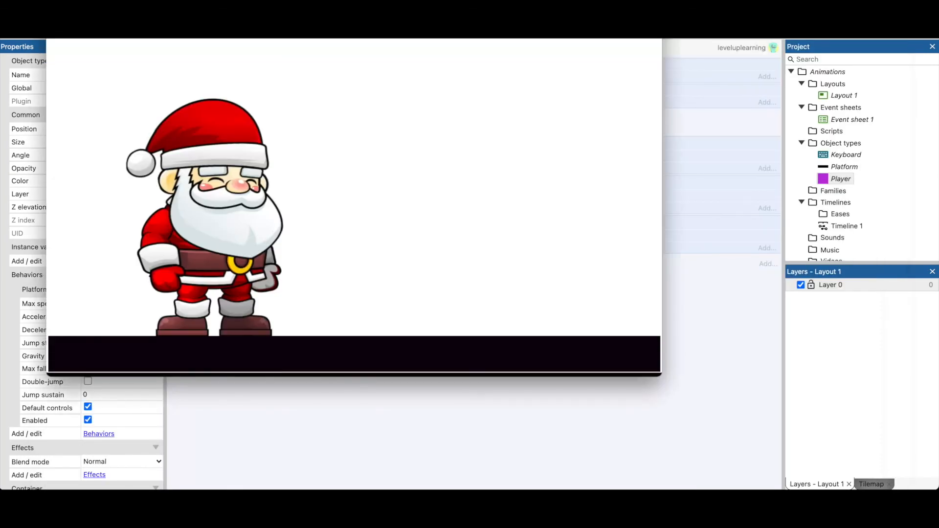